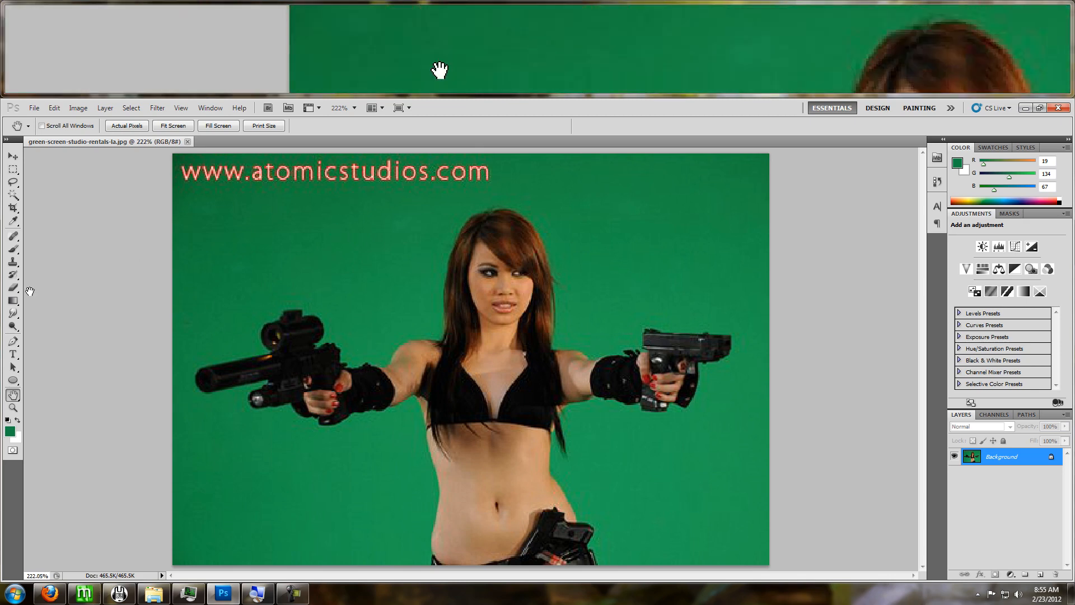
Show the green-screen photo at its actual pixel size.
click(180, 107)
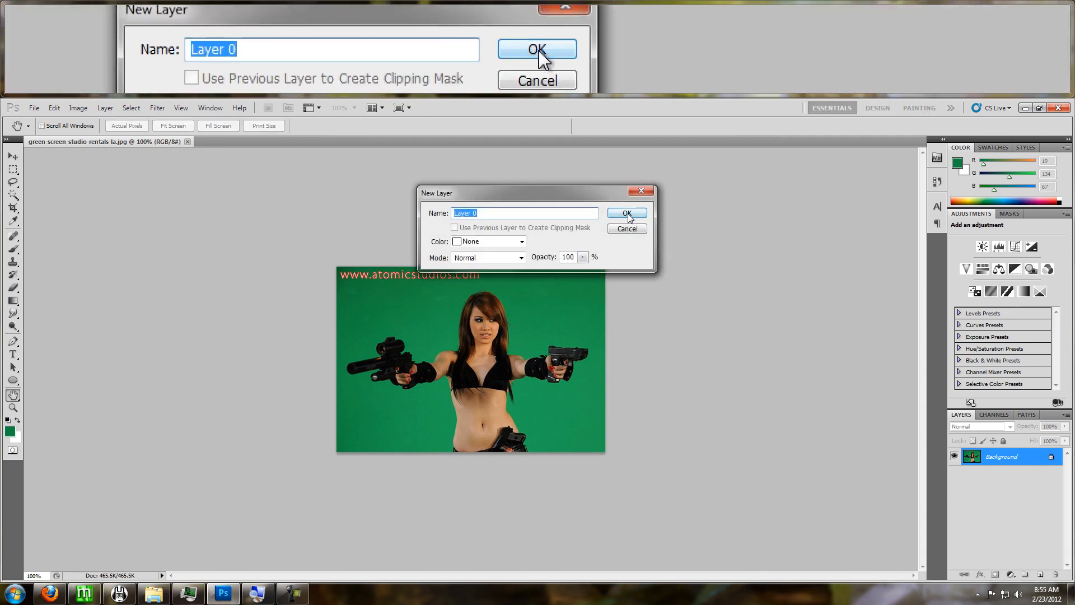
Confirm Layer 0 from the Background and start a Color Range selection of the green backdrop.
click(627, 212)
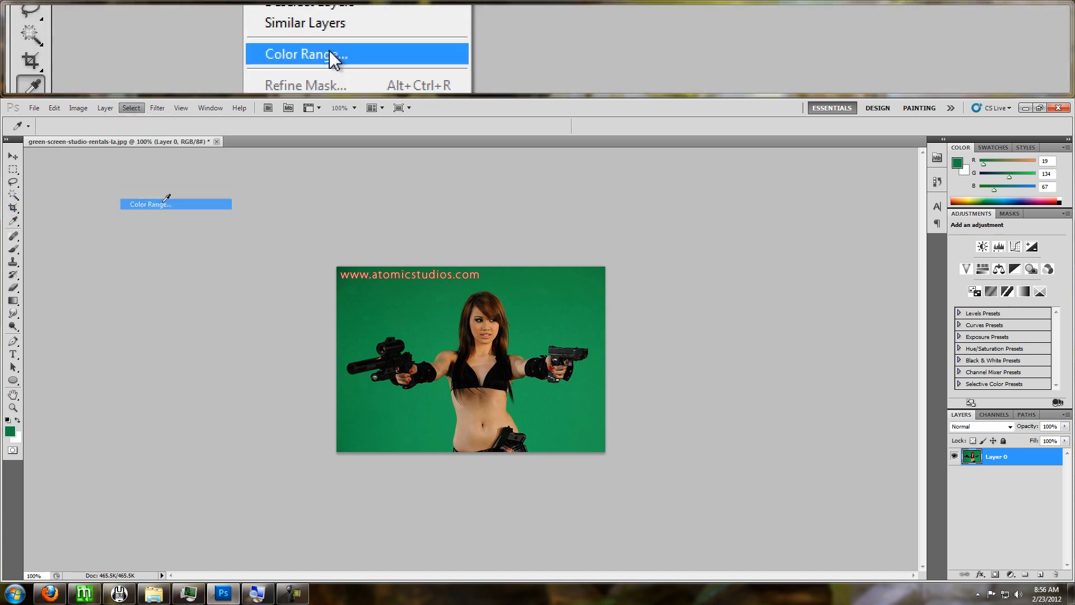
click(314, 54)
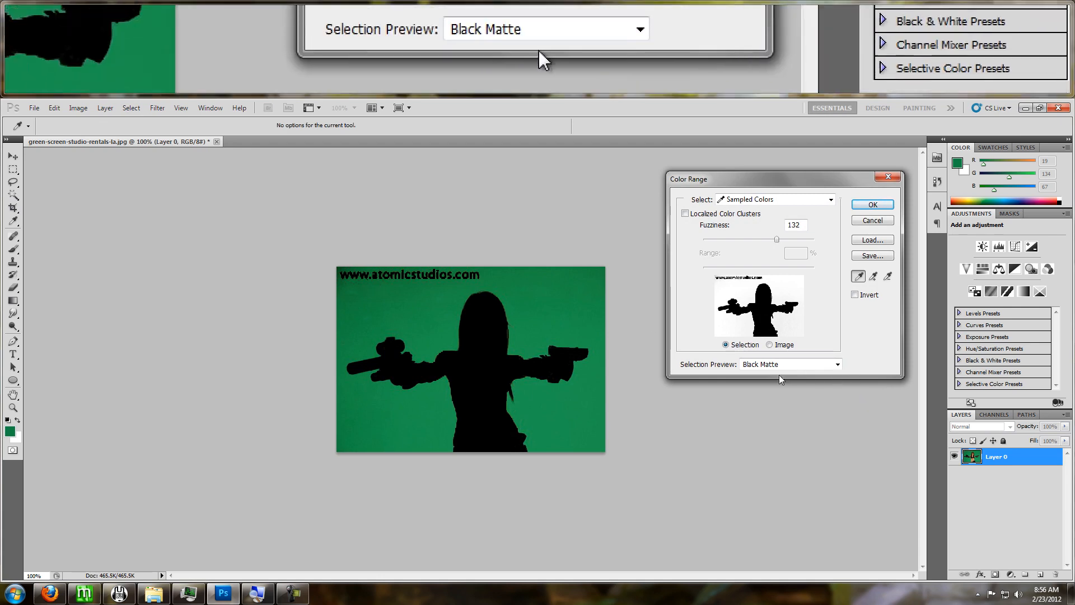
click(837, 363)
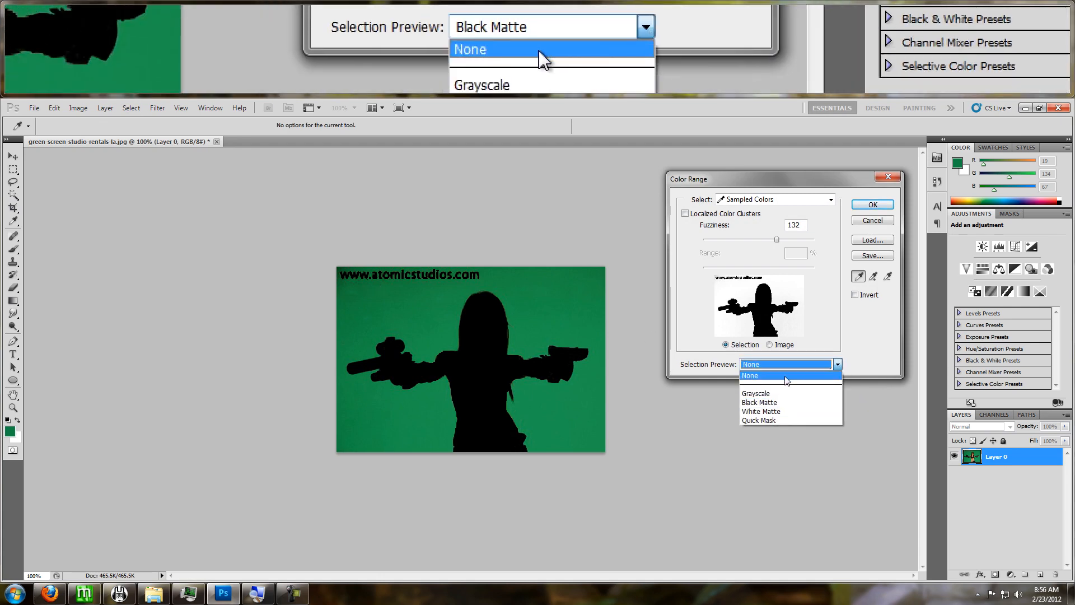
Set the Color Range selection preview to None to see the original photo.
click(750, 375)
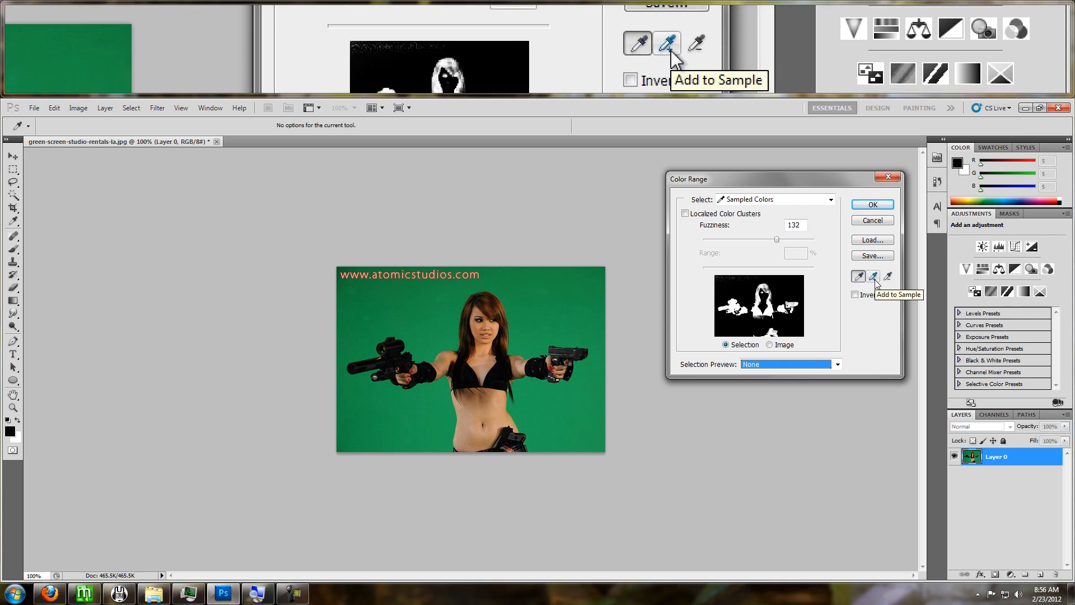
mouse_move(889, 277)
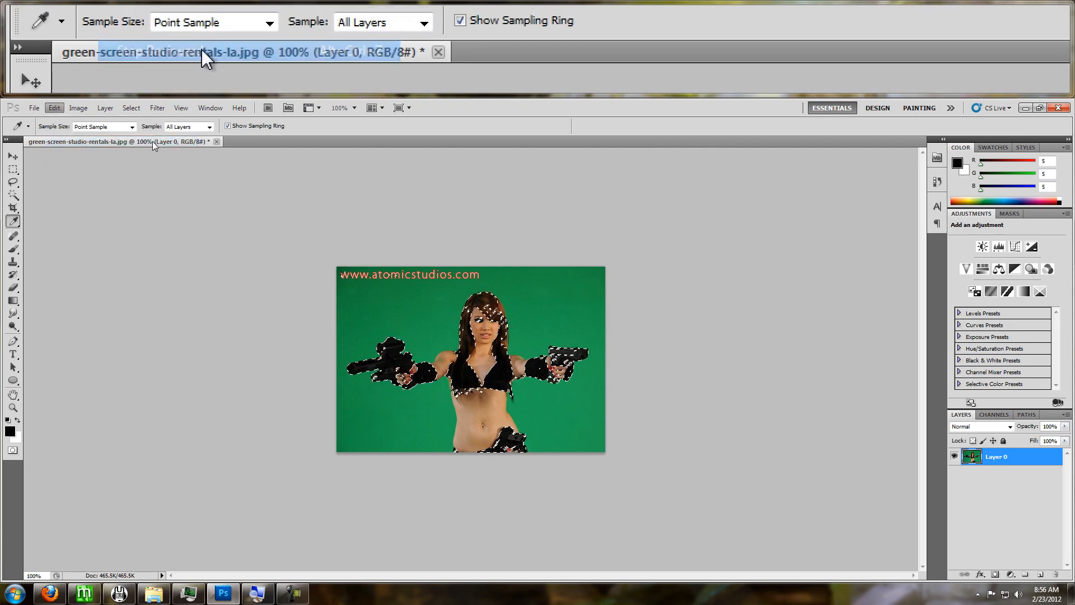
Reopen Color Range, sample the green backdrop and switch the preview to Grayscale.
click(131, 107)
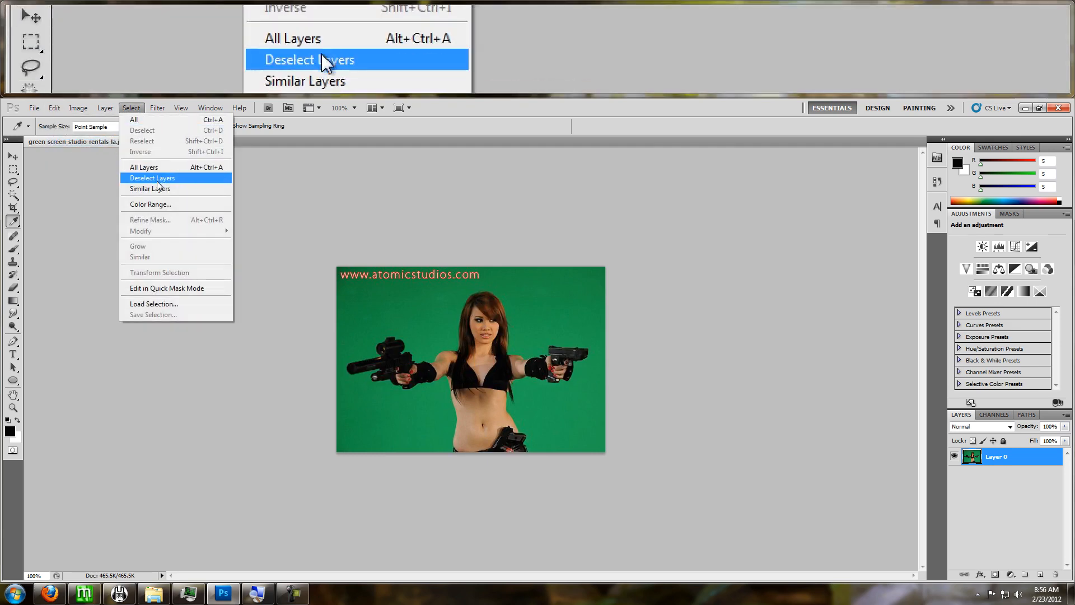
click(150, 203)
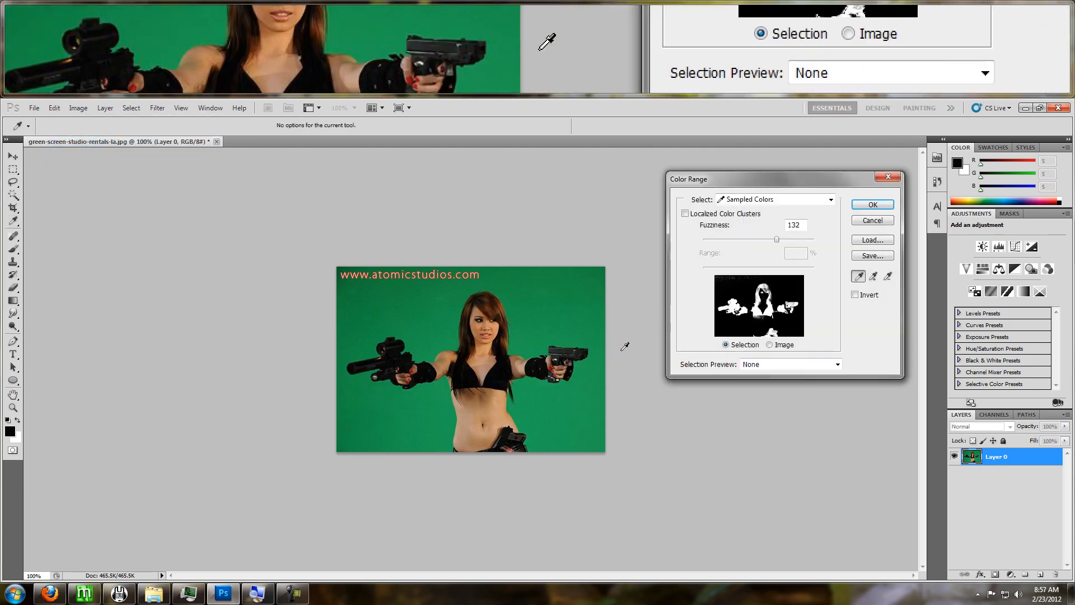
click(535, 319)
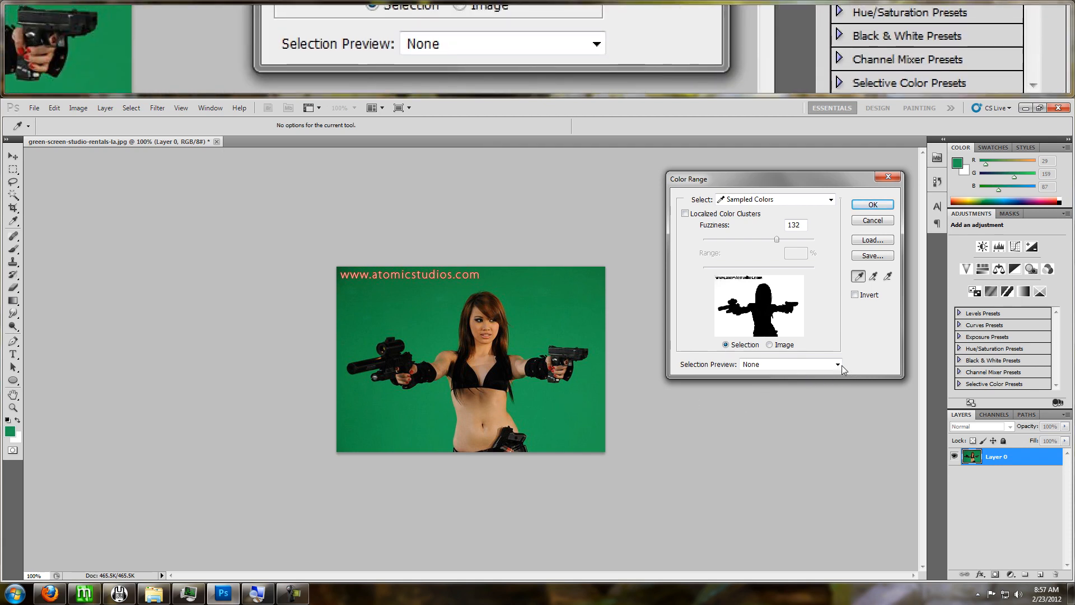
click(837, 365)
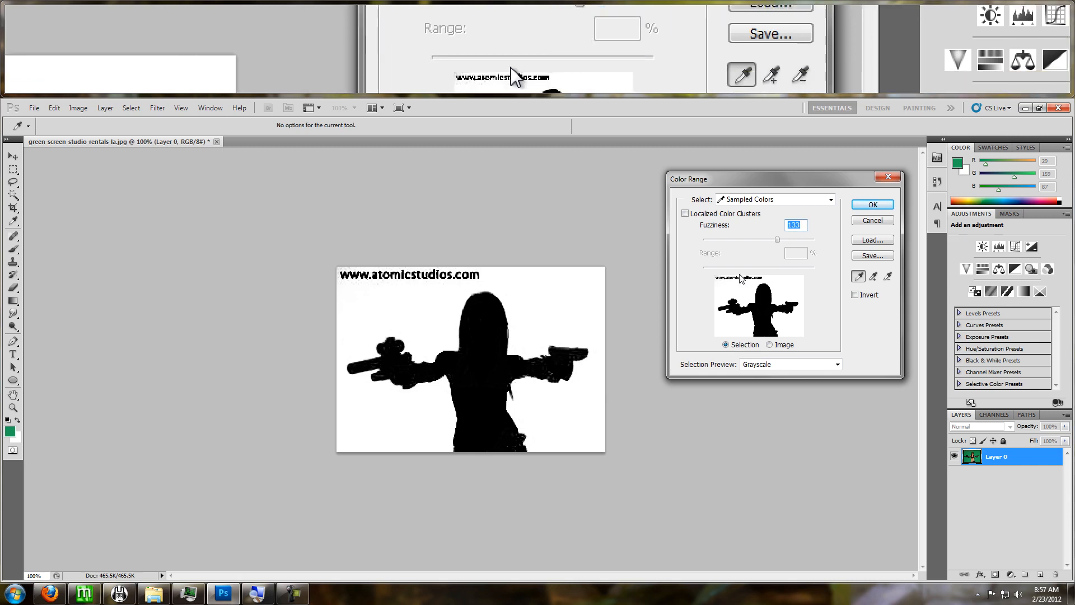
Apply the Color Range selection of the green backdrop and delete those pixels.
click(873, 204)
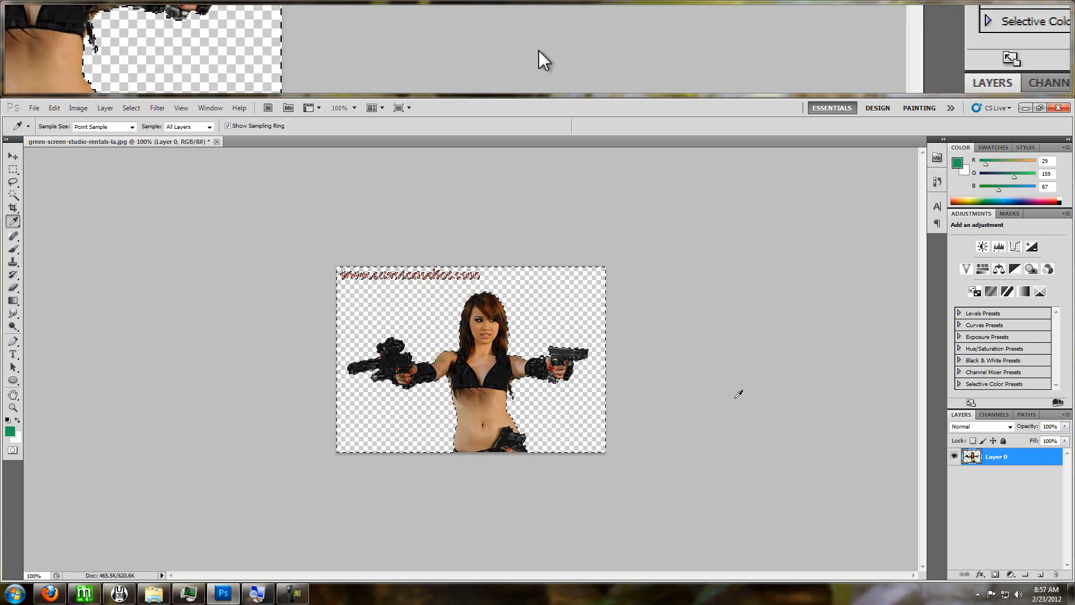
mouse_move(545, 42)
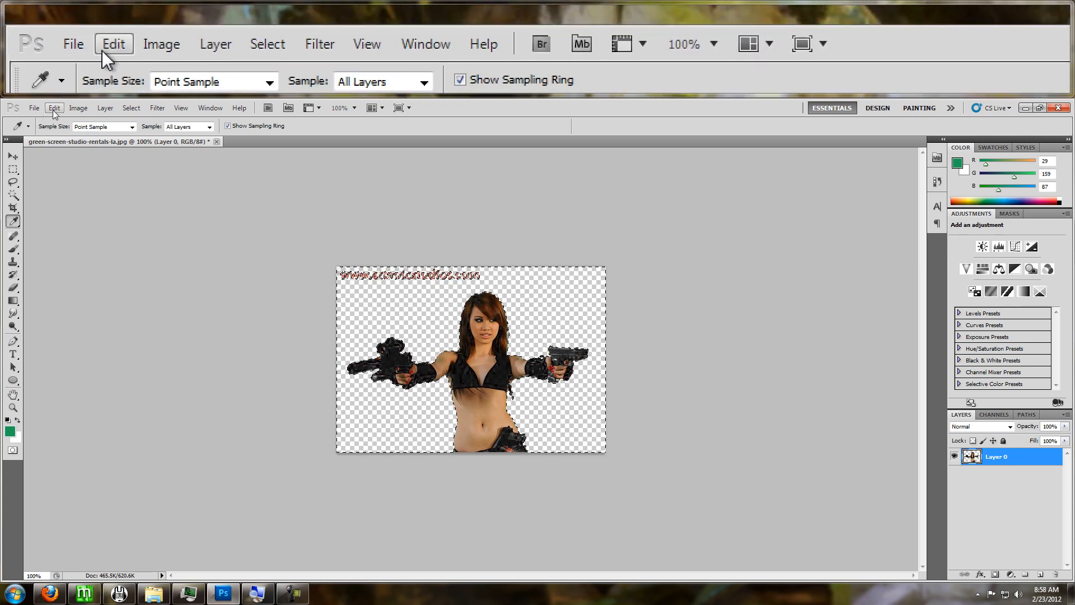
Undo the deletion and mask Layer 0 from the backdrop selection.
click(115, 35)
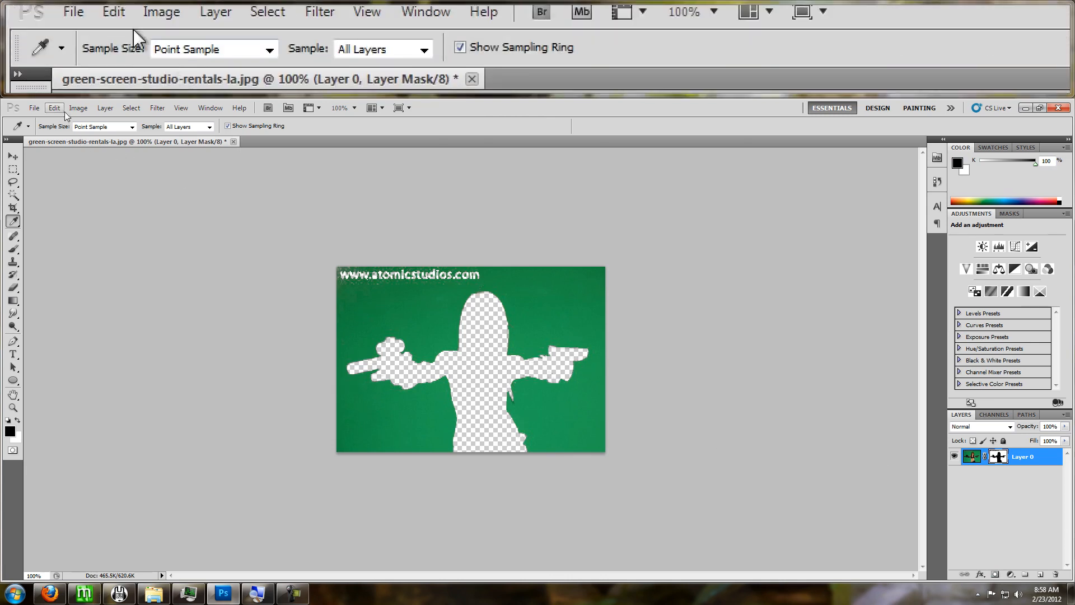
click(78, 108)
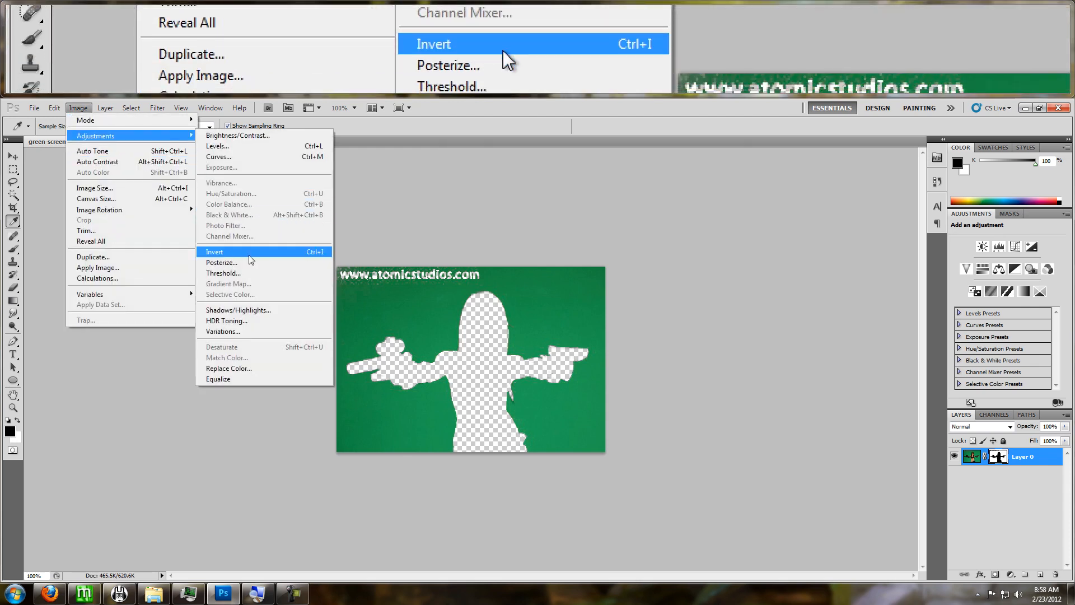
Invert Layer 0's mask so the woman shows on transparency instead of the green.
click(433, 43)
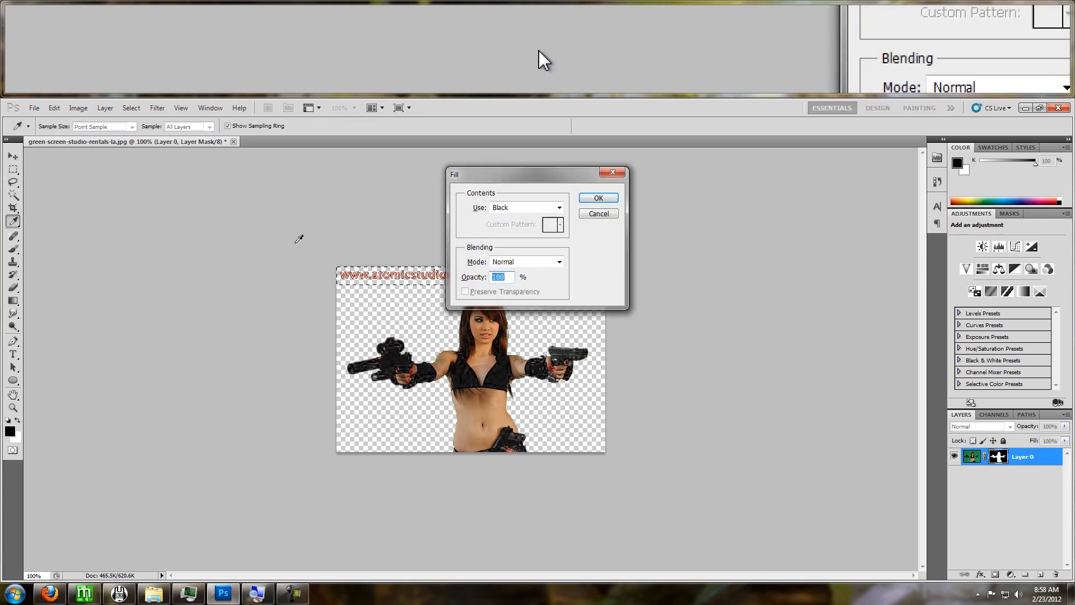
Deselect the stray rectangular marquee above the subject.
click(598, 197)
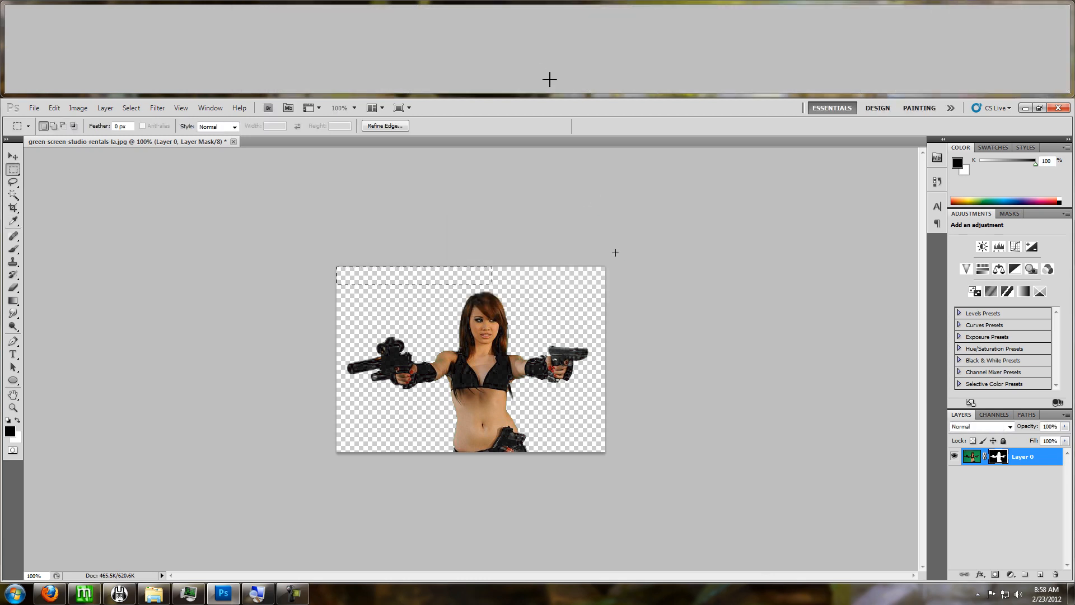
click(131, 108)
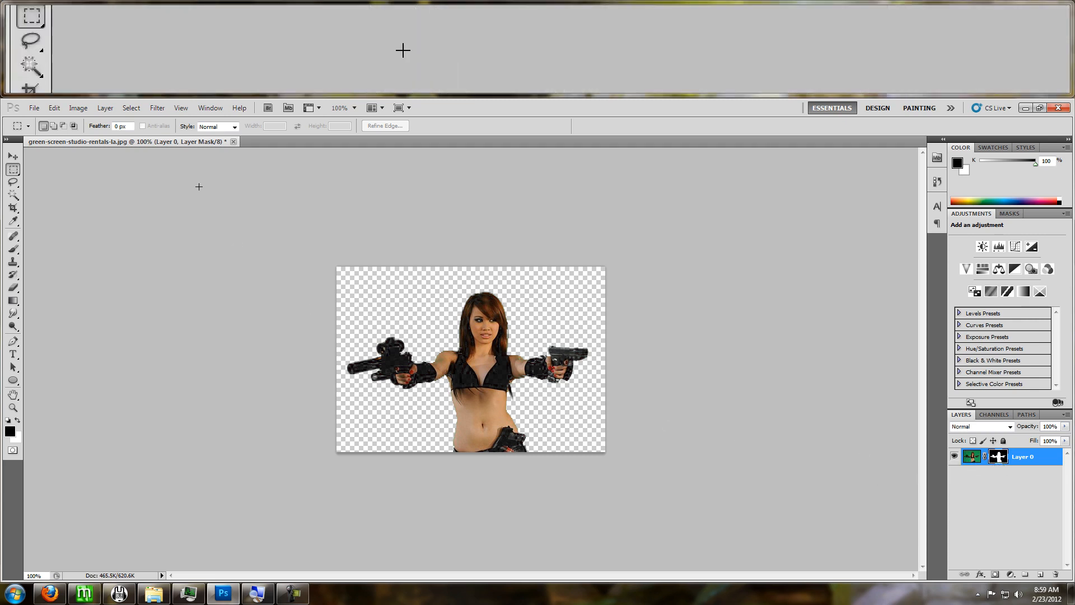
click(131, 108)
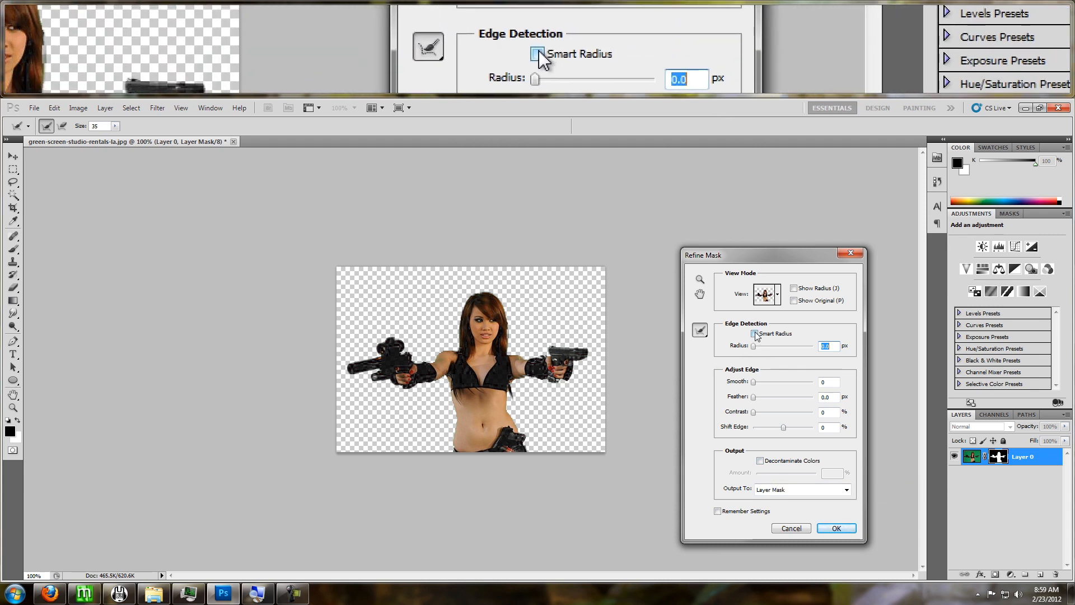
click(835, 528)
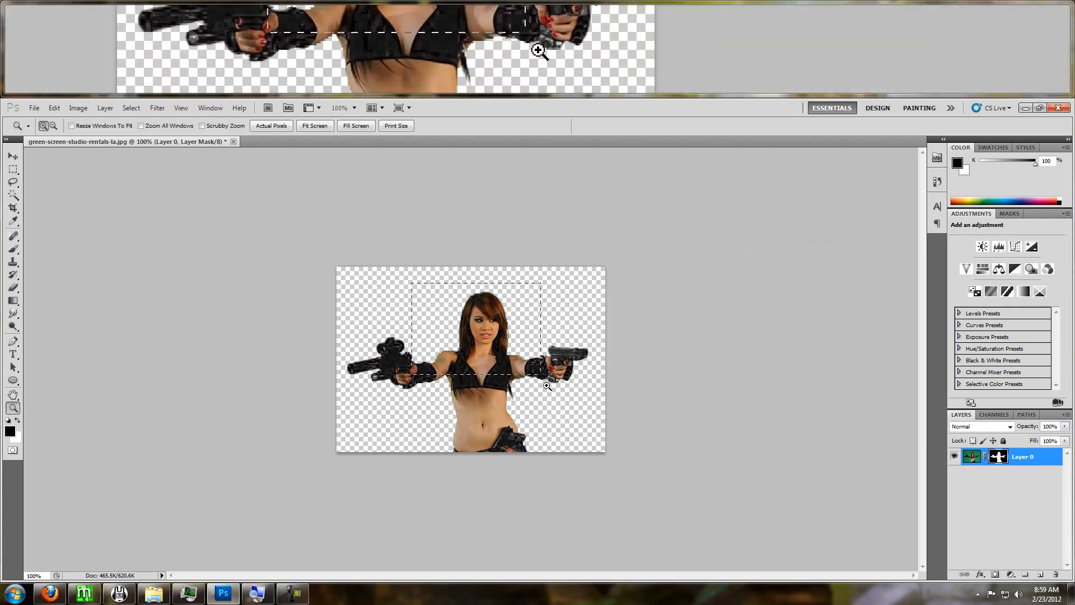
Zoom in on the woman's head and shoulders to reveal the jagged mask edges.
click(538, 51)
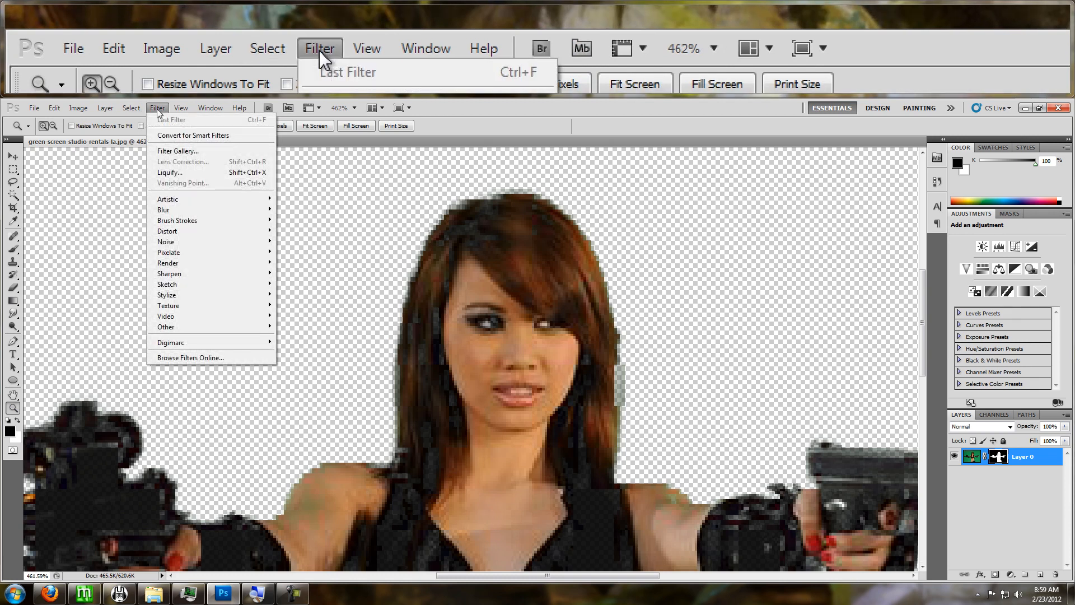
click(131, 108)
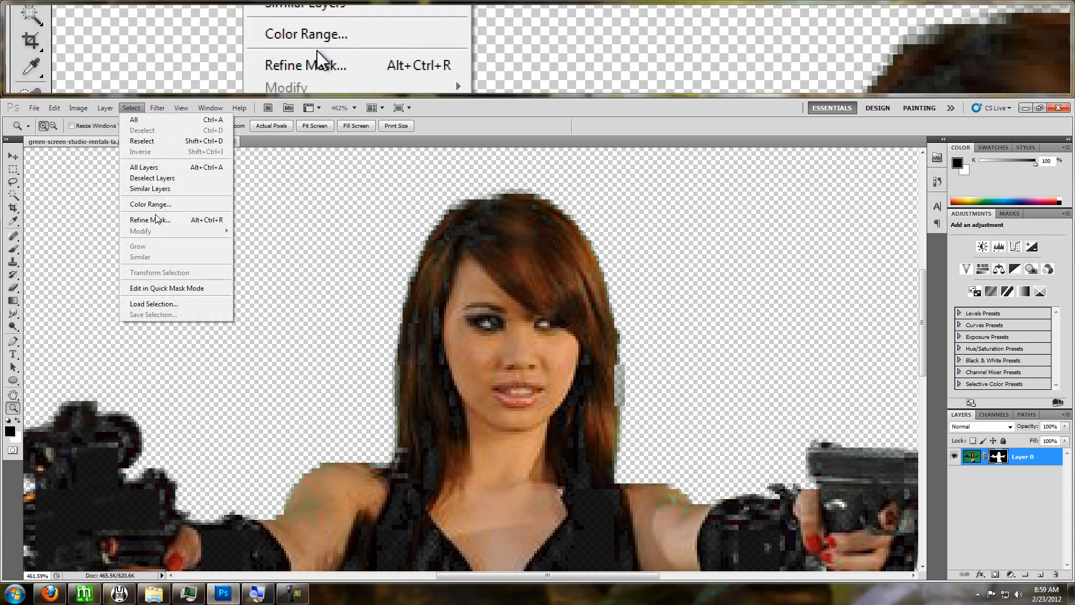
Refine Layer 0's mask with Smart Radius 0.1 px and increased edge smoothing.
click(150, 220)
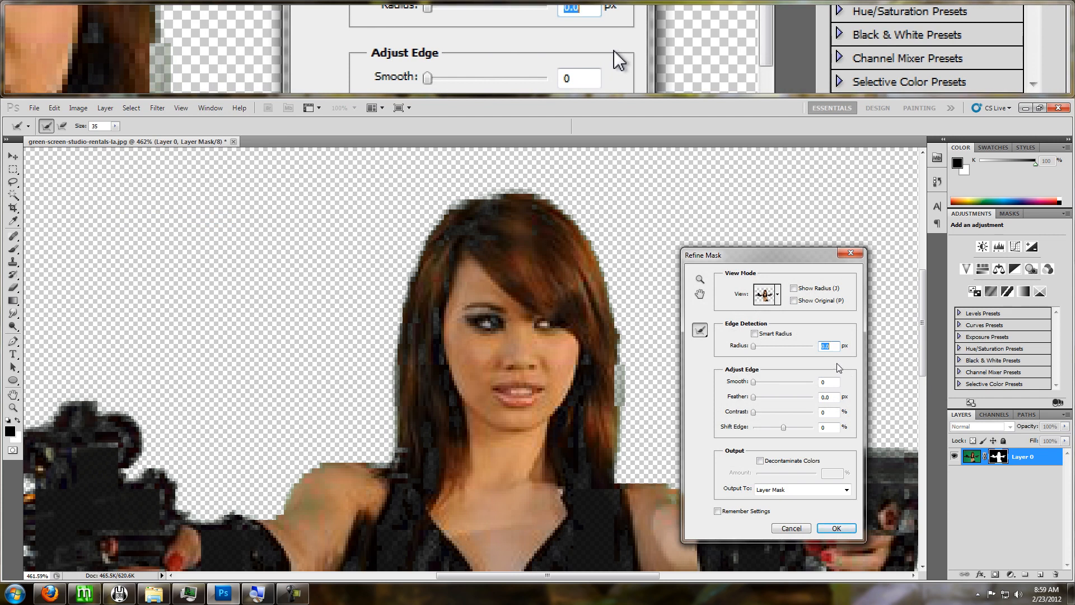
click(755, 333)
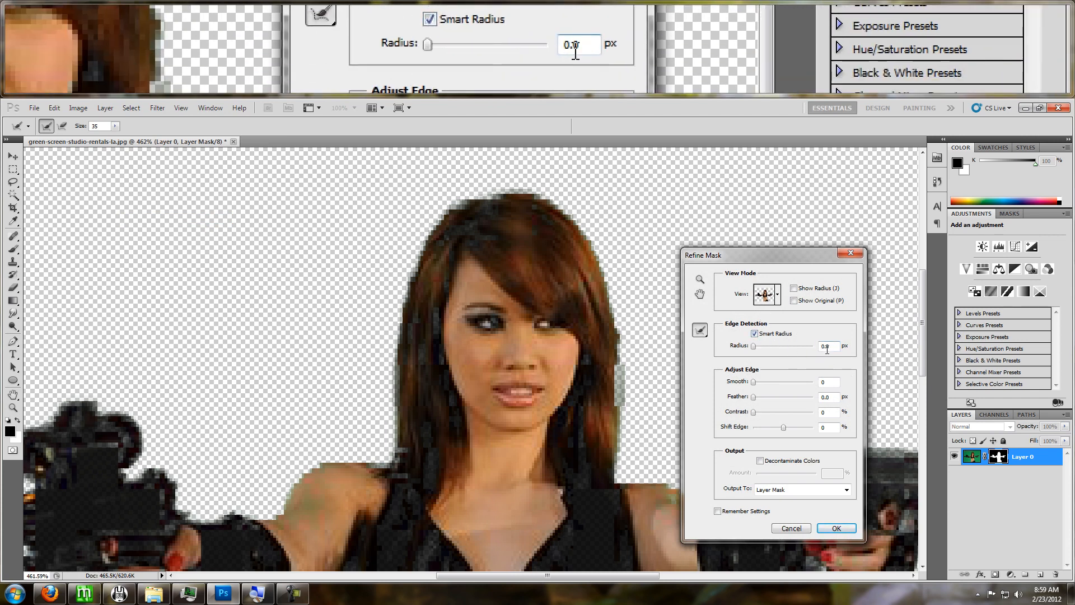
text(0.1)
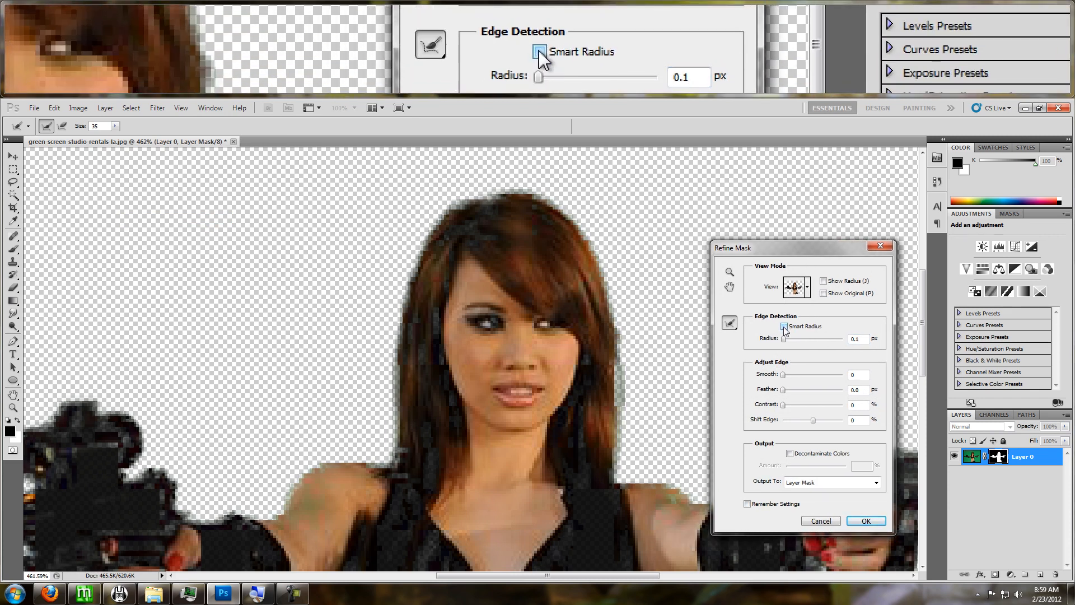
click(784, 327)
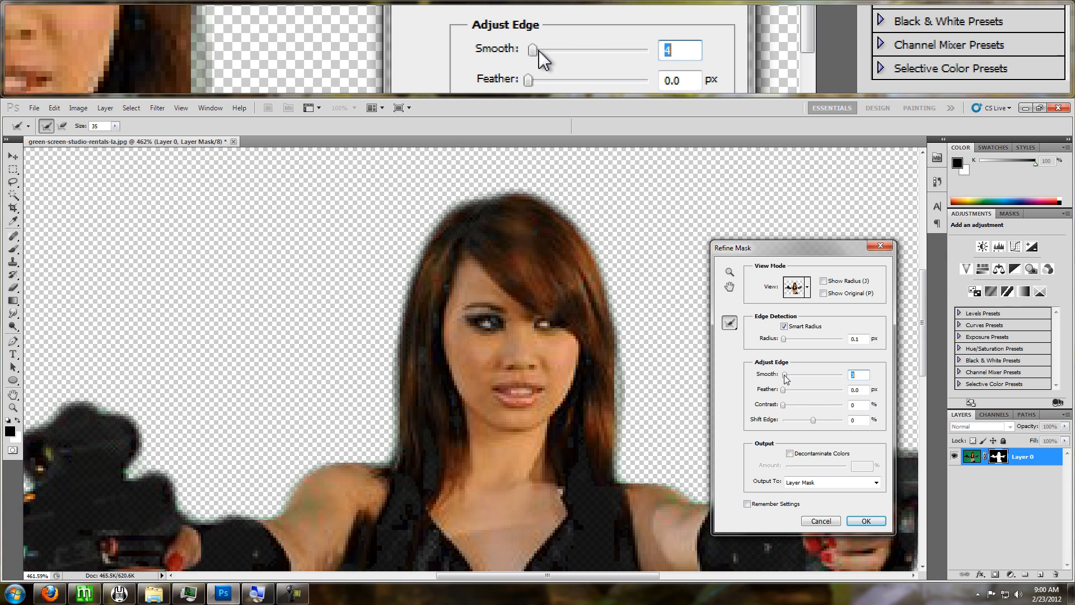
drag(539, 49, 538, 50)
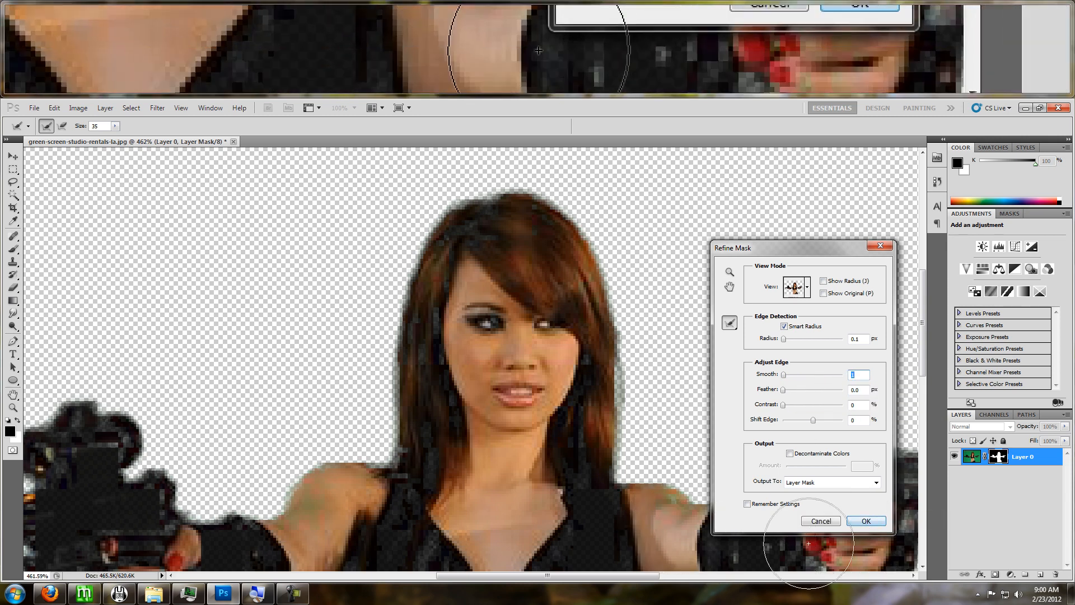
Confirm the Refine Mask settings with OK, smoothing the subject's outline on transparency.
click(867, 520)
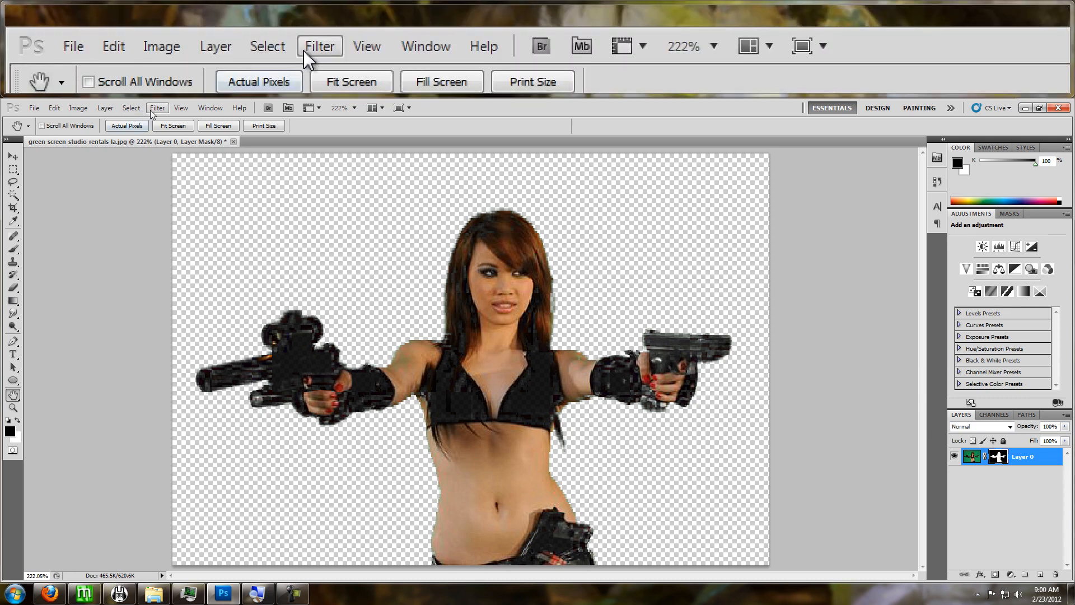
Bring up Gaussian Blur from Filter > Blur for the Layer 0 mask at 0.5 px radius.
click(156, 108)
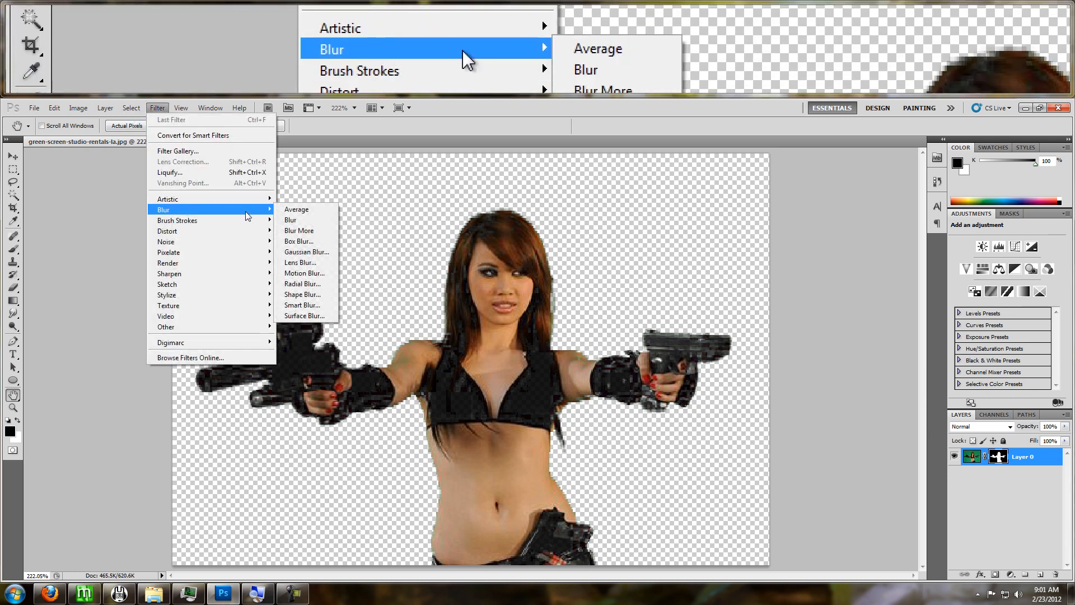
click(306, 251)
text(.5)
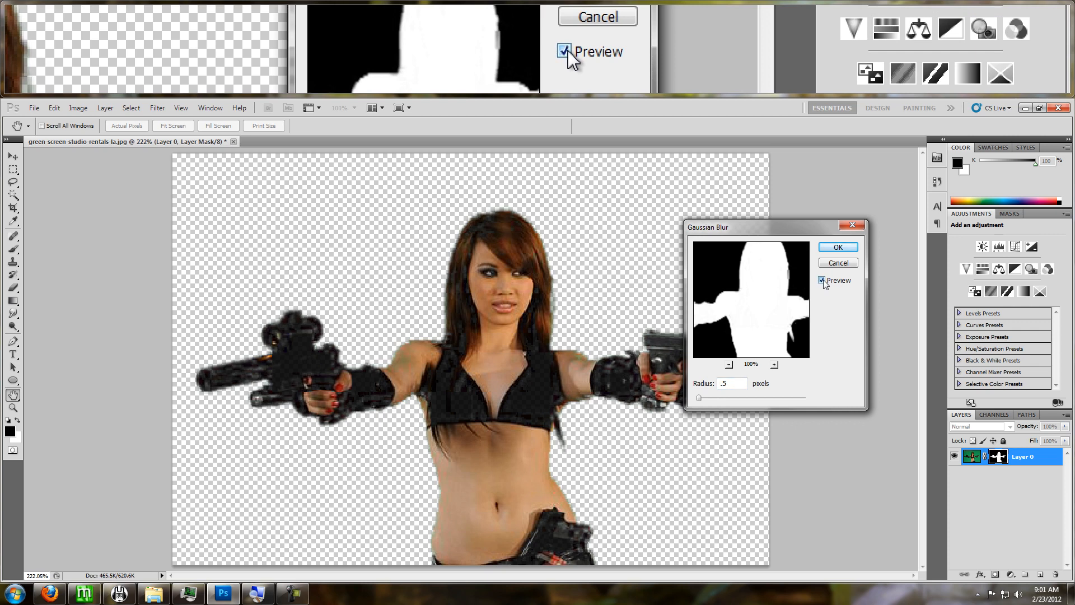
Toggle the Gaussian Blur preview to compare the softened mask edges before committing.
click(837, 247)
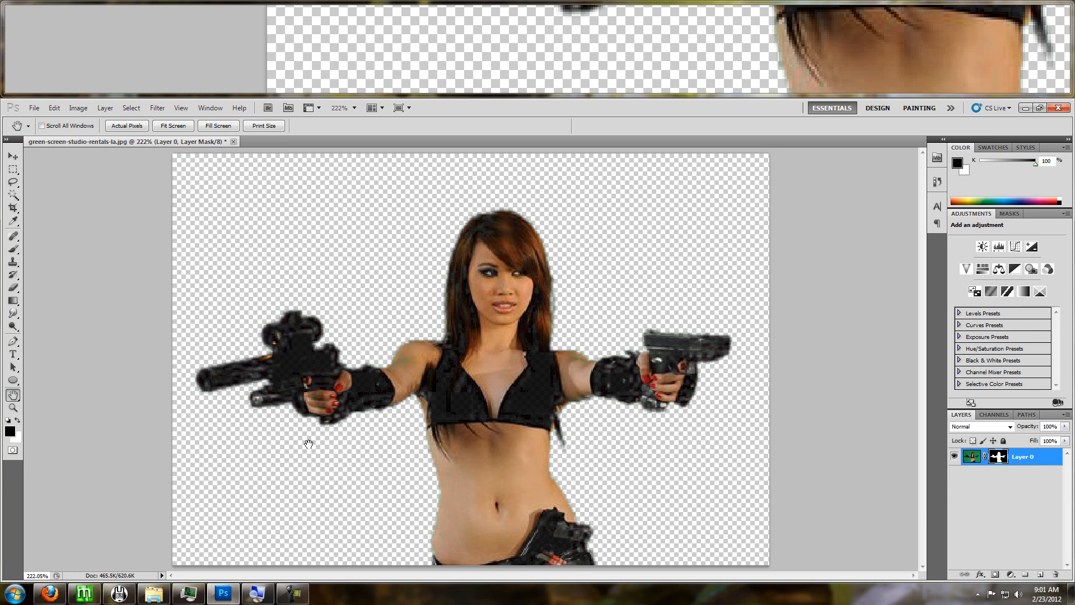
mouse_move(537, 51)
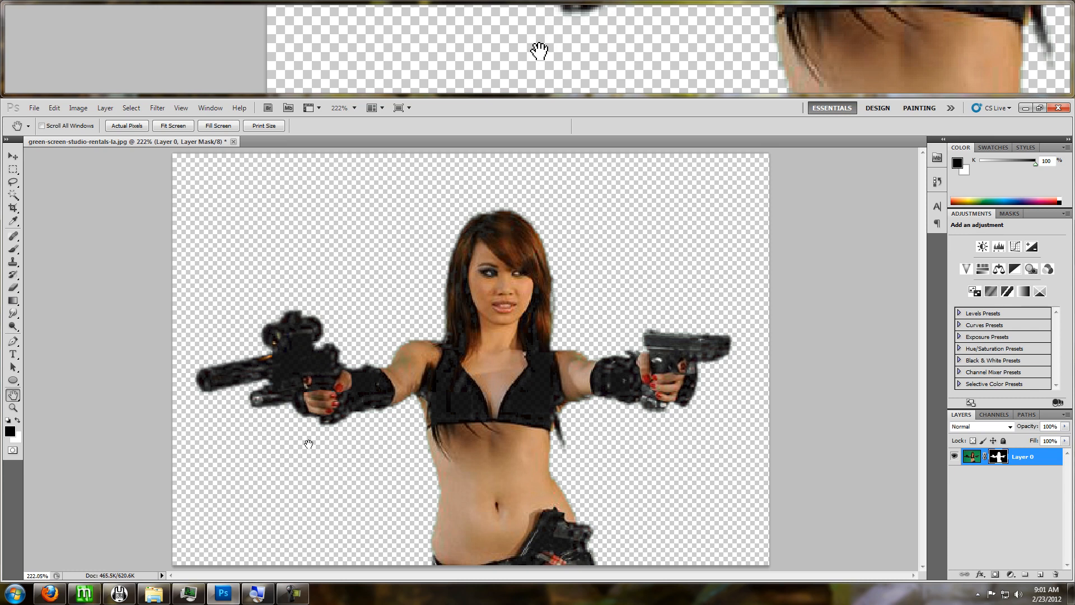